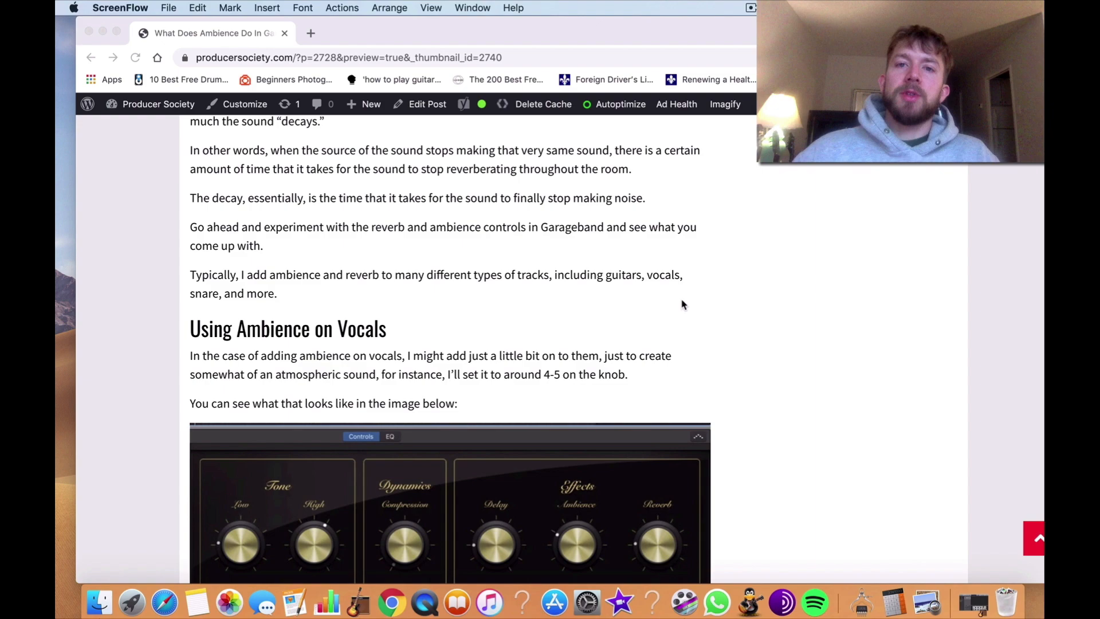
Scroll the Producer Society article down to 'What Does Ambience Do in Garageband?'
{"action": "scroll", "scroll_direction": "up", "scroll_amount": 3}
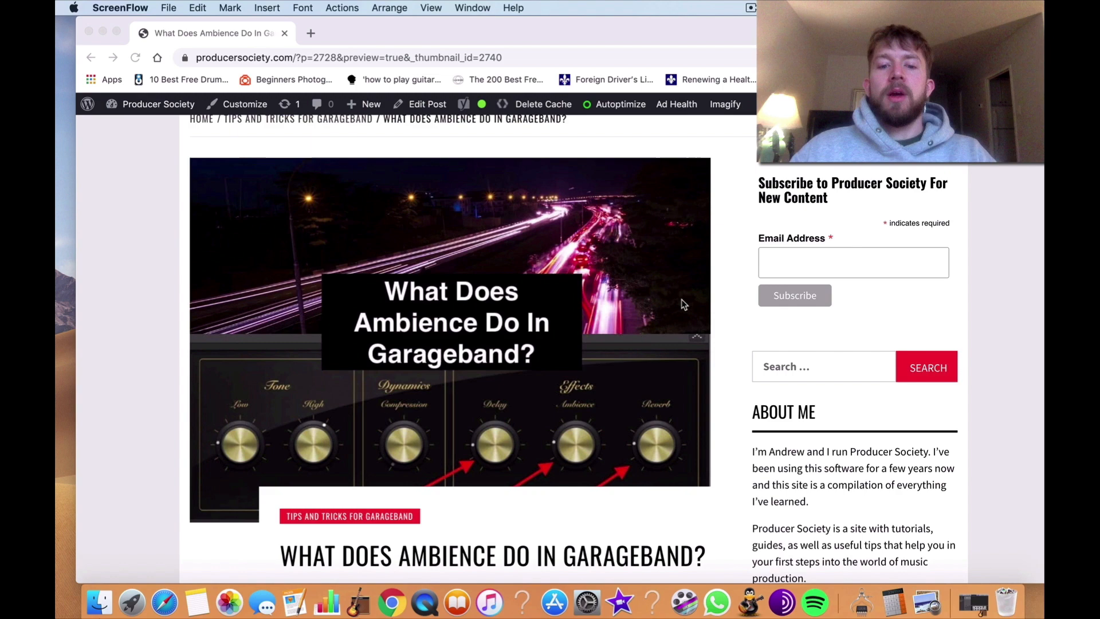
{"action": "scroll", "scroll_direction": "down", "scroll_amount": 3}
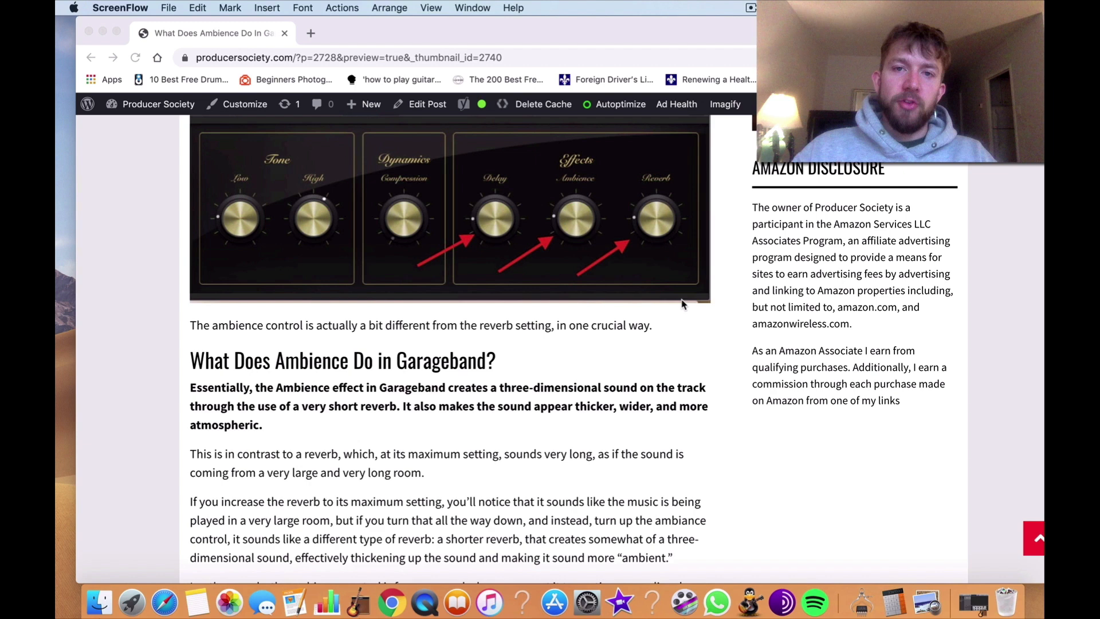
{"action": "scroll", "scroll_direction": "down", "scroll_amount": 3}
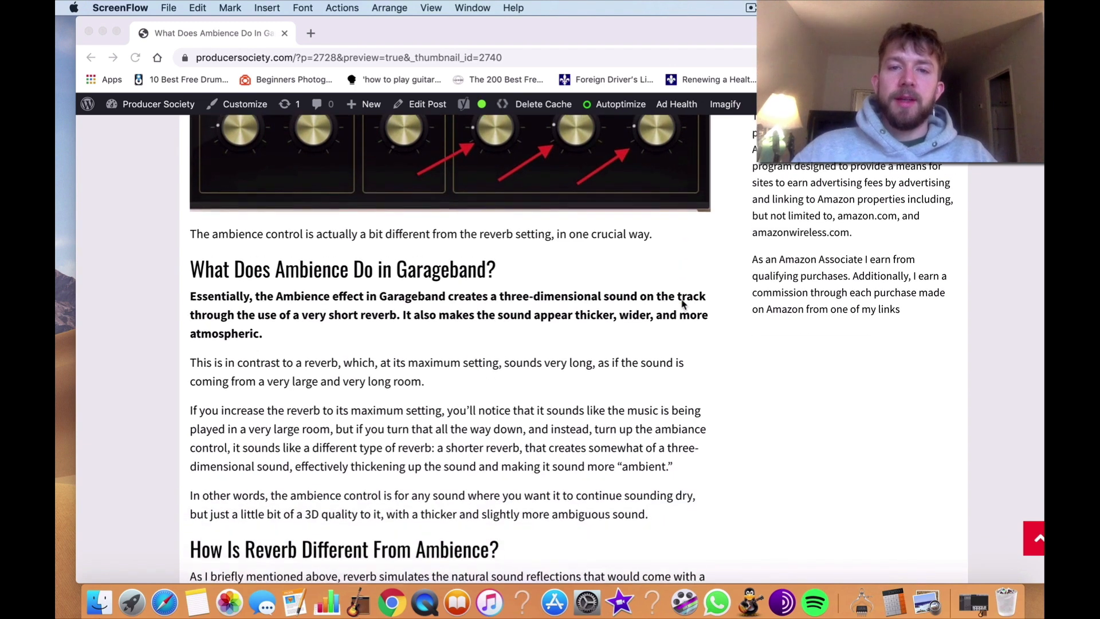
{"action": "scroll", "scroll_direction": "down", "scroll_amount": 3}
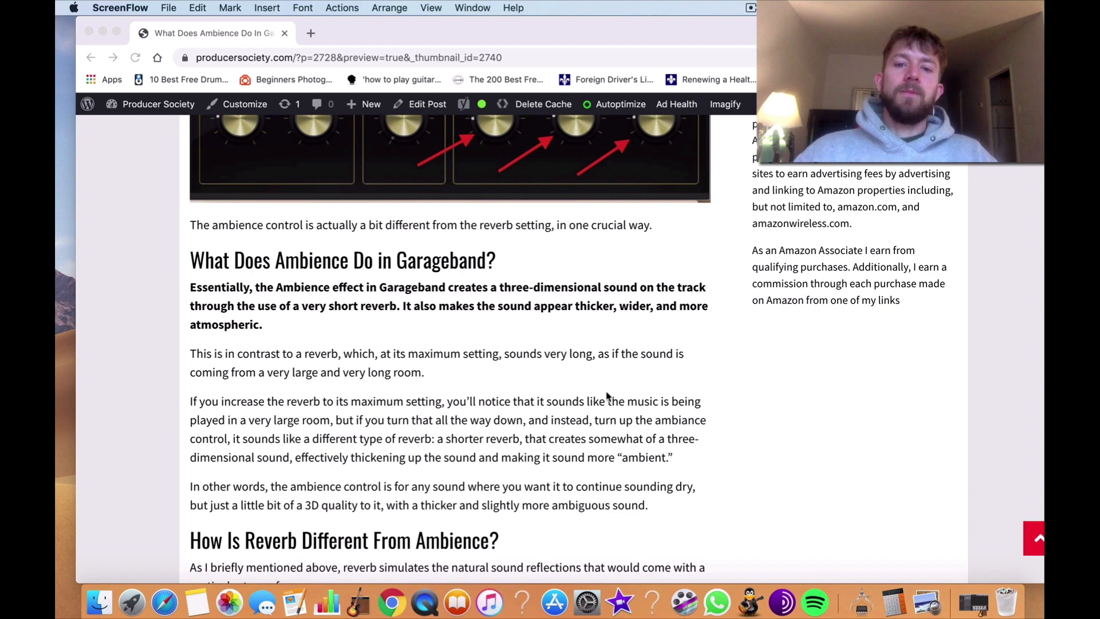
Scroll down to the reverb-versus-ambience section with the church snare-drum example
{"action": "scroll", "scroll_direction": "down", "scroll_amount": 3}
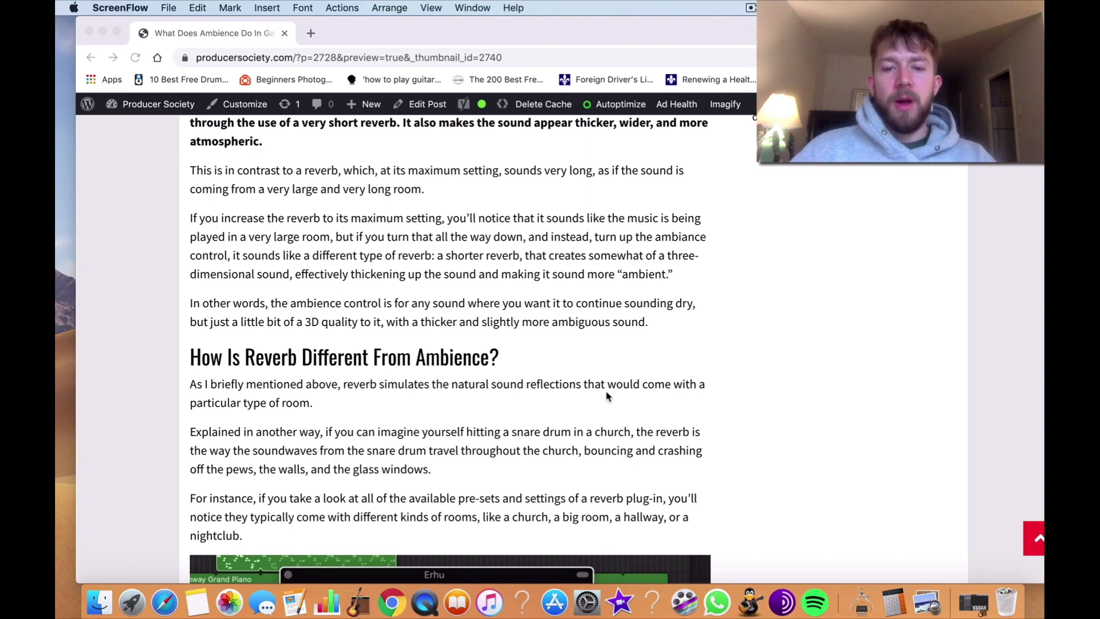
Scroll past the vocals example to the 'Using Ambience on Guitars' section
{"action": "scroll", "scroll_direction": "down", "scroll_amount": 3}
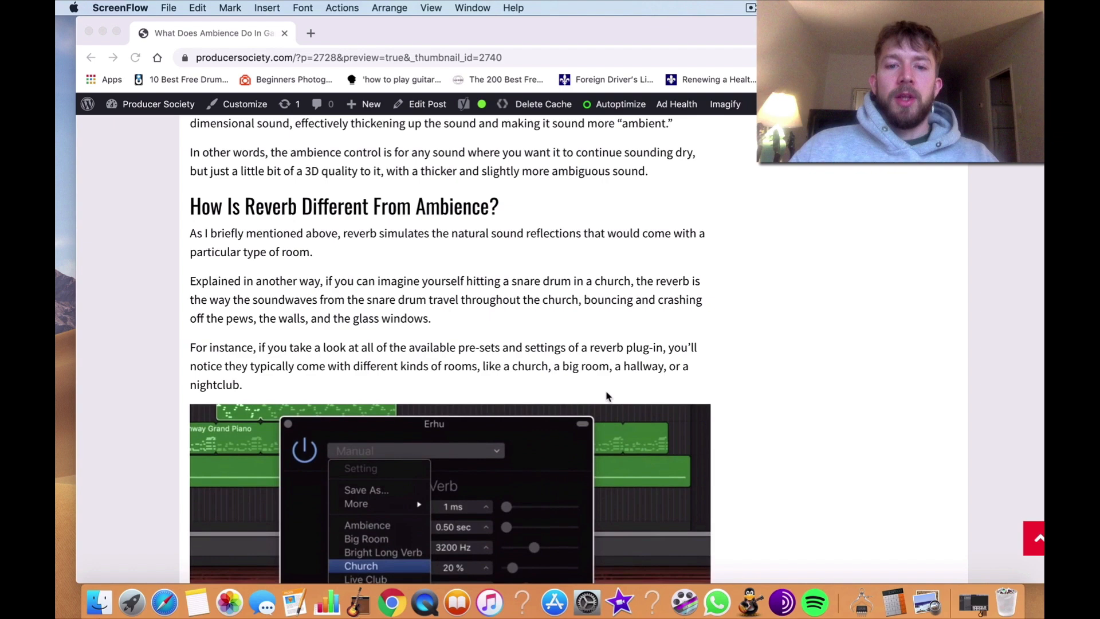
{"action": "scroll", "scroll_direction": "down", "scroll_amount": 3}
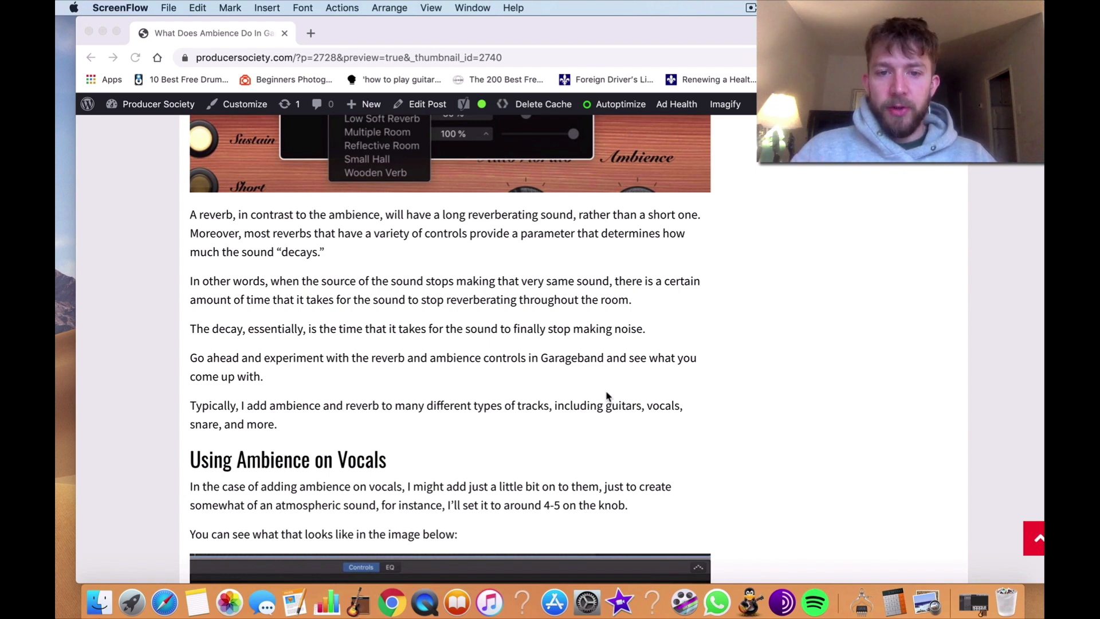
{"action": "scroll", "scroll_direction": "down", "scroll_amount": 3}
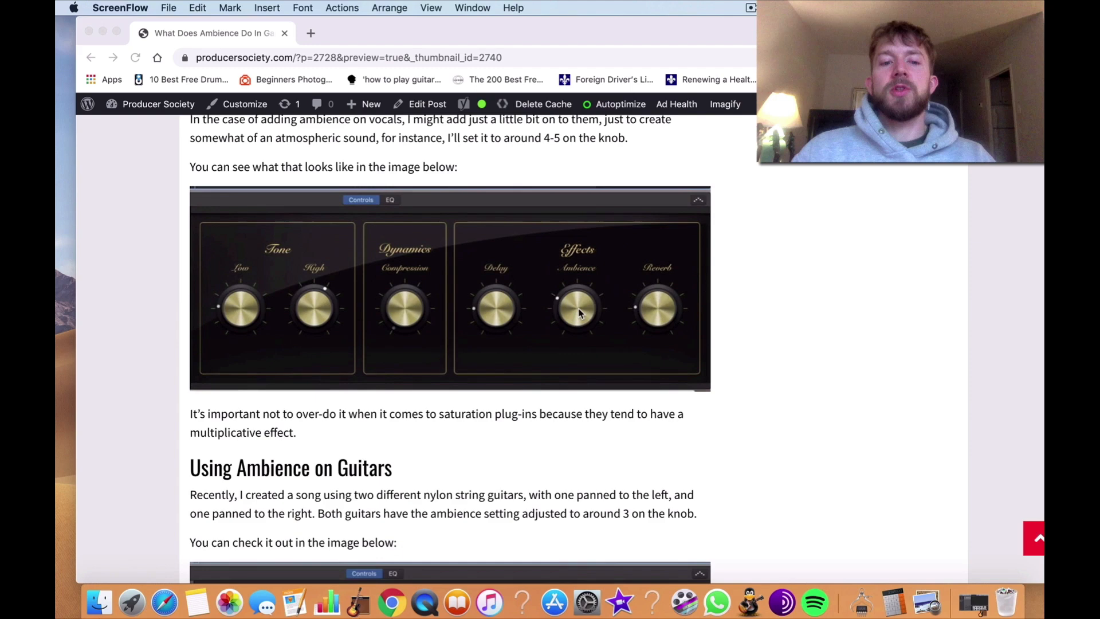
{"action": "scroll", "scroll_direction": "down", "scroll_amount": 3}
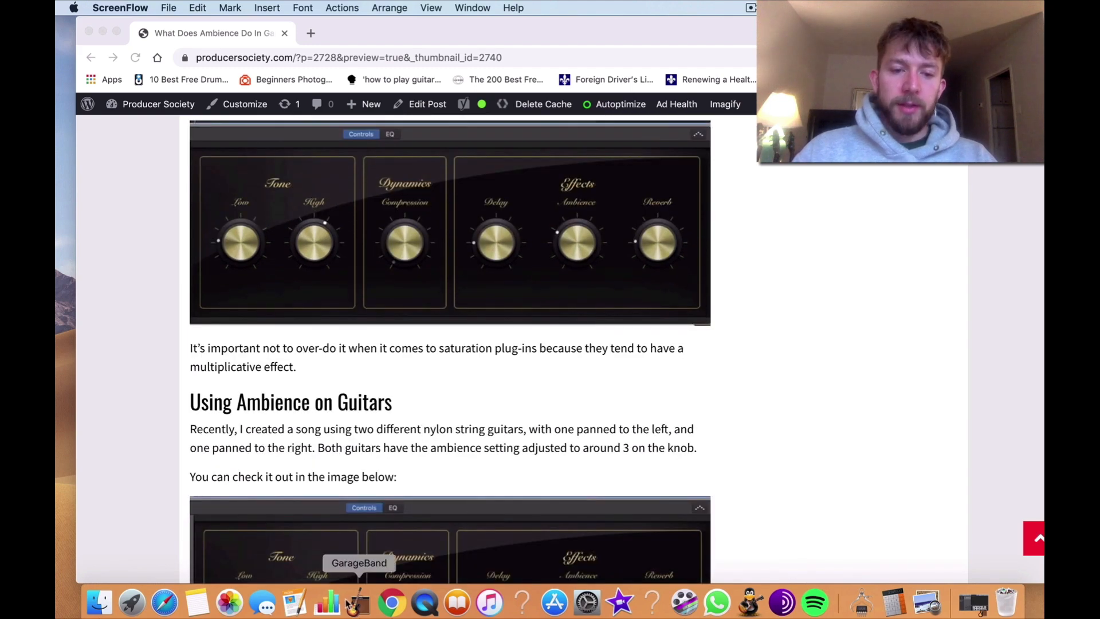
Launch GarageBand from the Dock for a Classic Electric Piano project with Musical Typing
{"action": "left_click", "coordinate": [355, 603]}
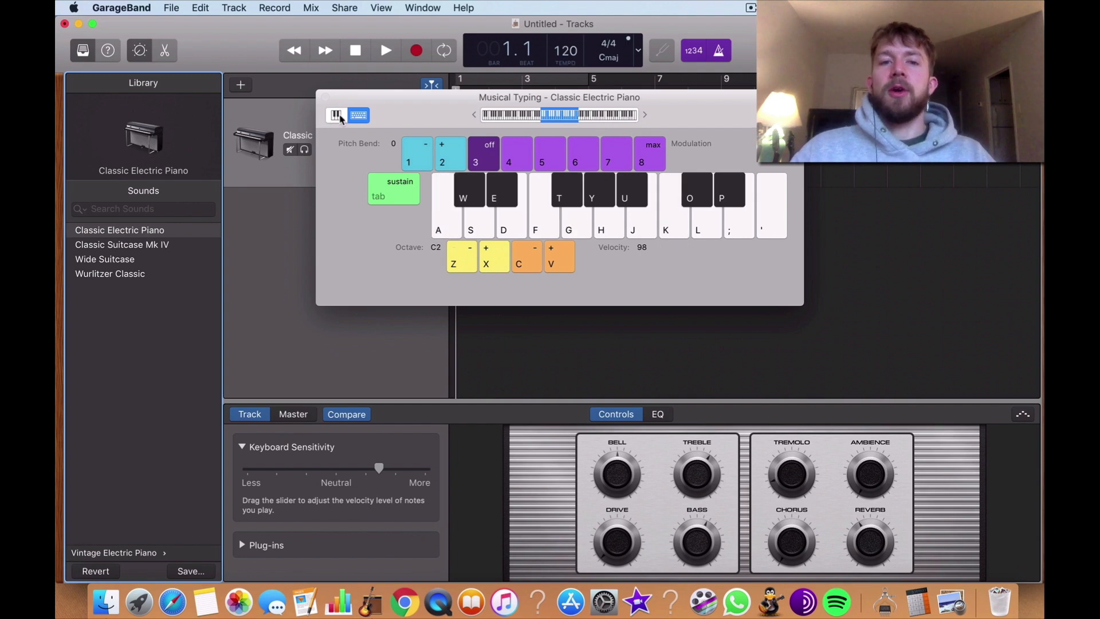
Drag the Musical Typing keyboard down to reveal the Classic Electric Piano track header
{"action": "left_click_drag", "start_coordinate": [559, 96], "coordinate": [577, 162]}
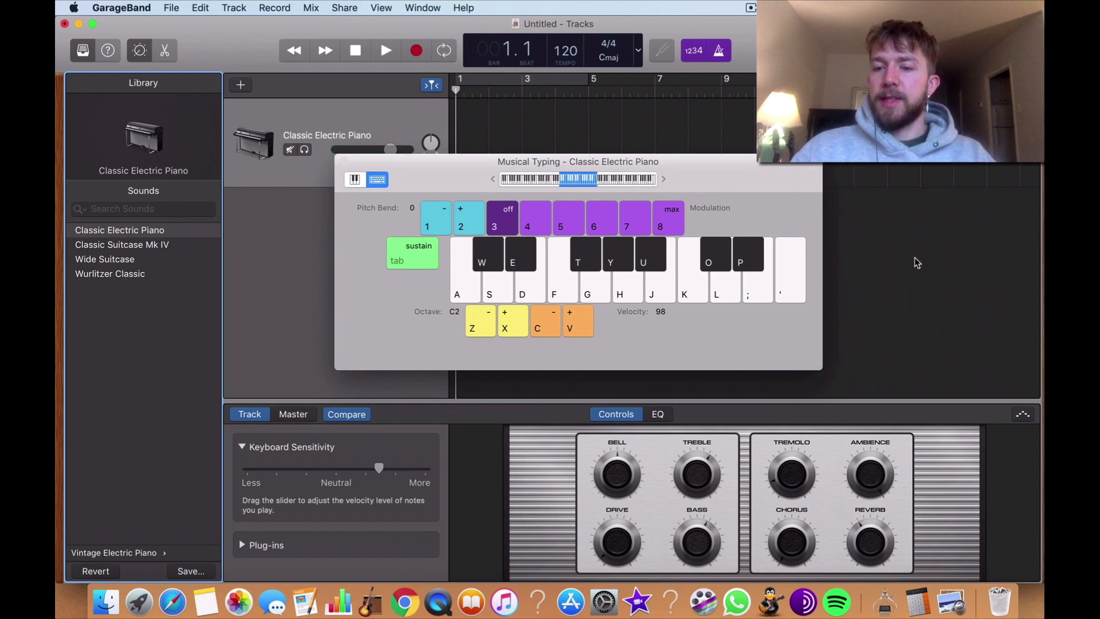
{"action": "mouse_move", "coordinate": [600, 282]}
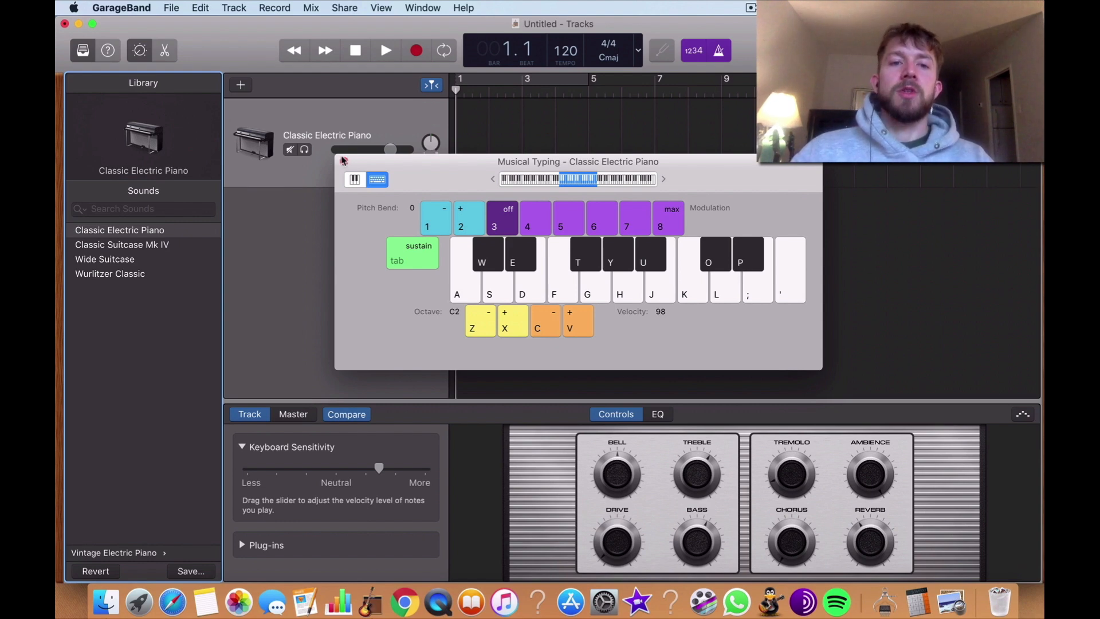
Return to the Chrome article and scroll to the Conclusion and 'You May Also Like' list
{"action": "left_click", "coordinate": [399, 601]}
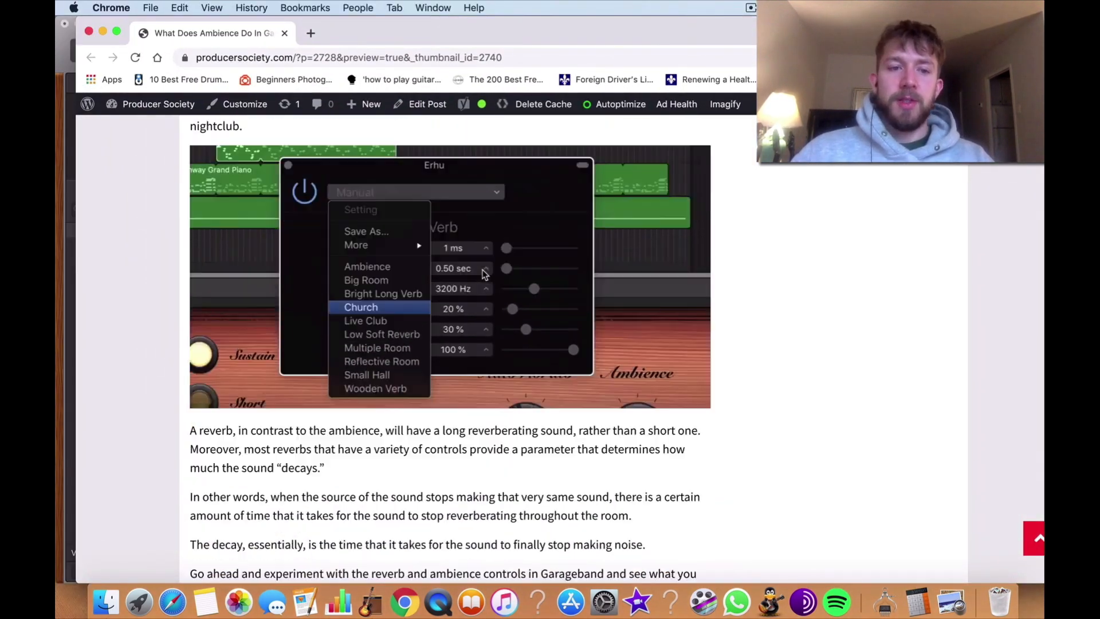
{"action": "scroll", "scroll_direction": "down", "scroll_amount": 3}
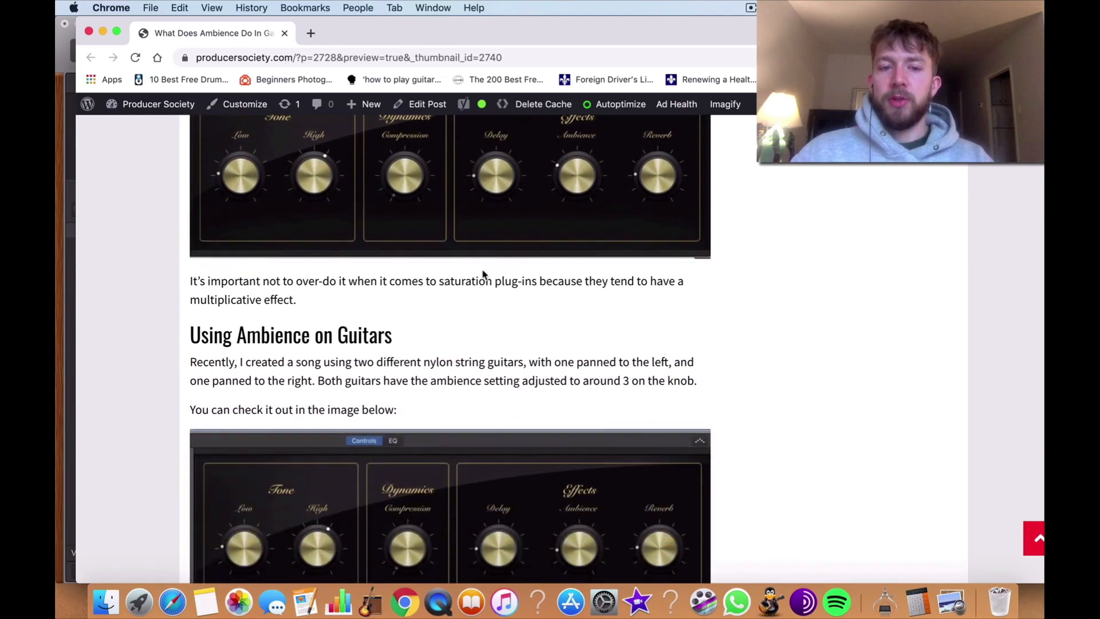
{"action": "scroll", "scroll_direction": "down", "scroll_amount": 3}
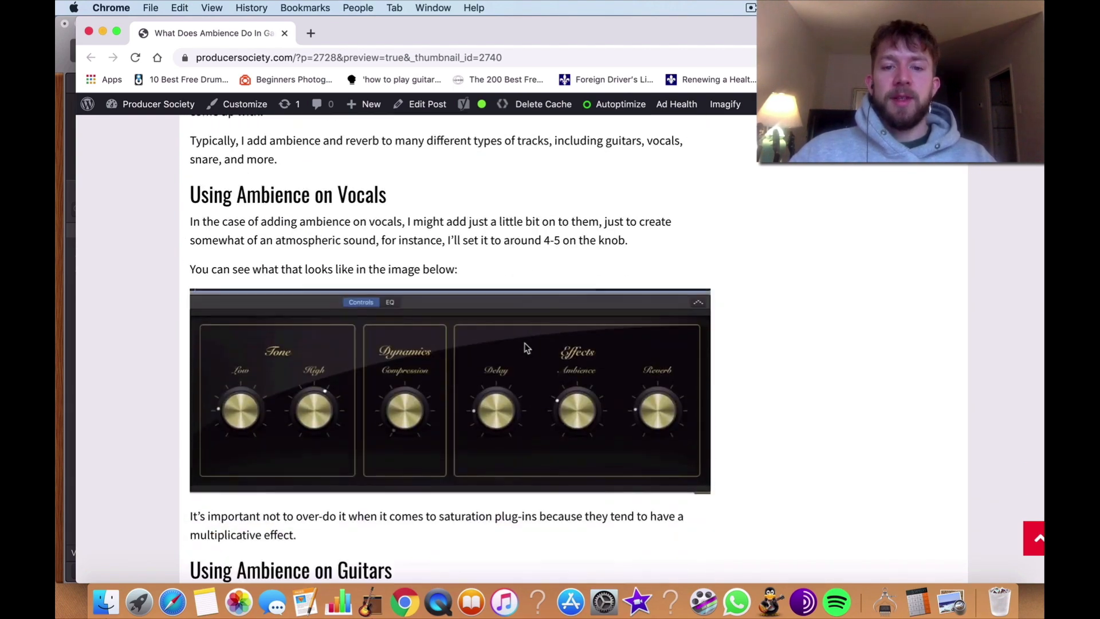
{"action": "scroll", "scroll_direction": "down", "scroll_amount": 3}
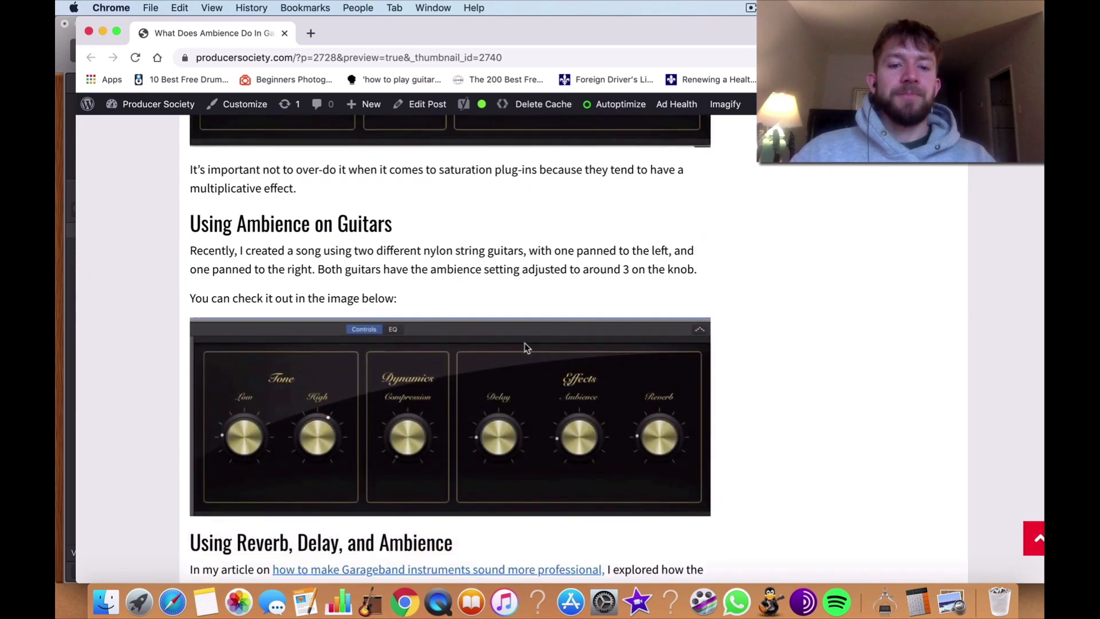
{"action": "scroll", "scroll_direction": "down", "scroll_amount": 3}
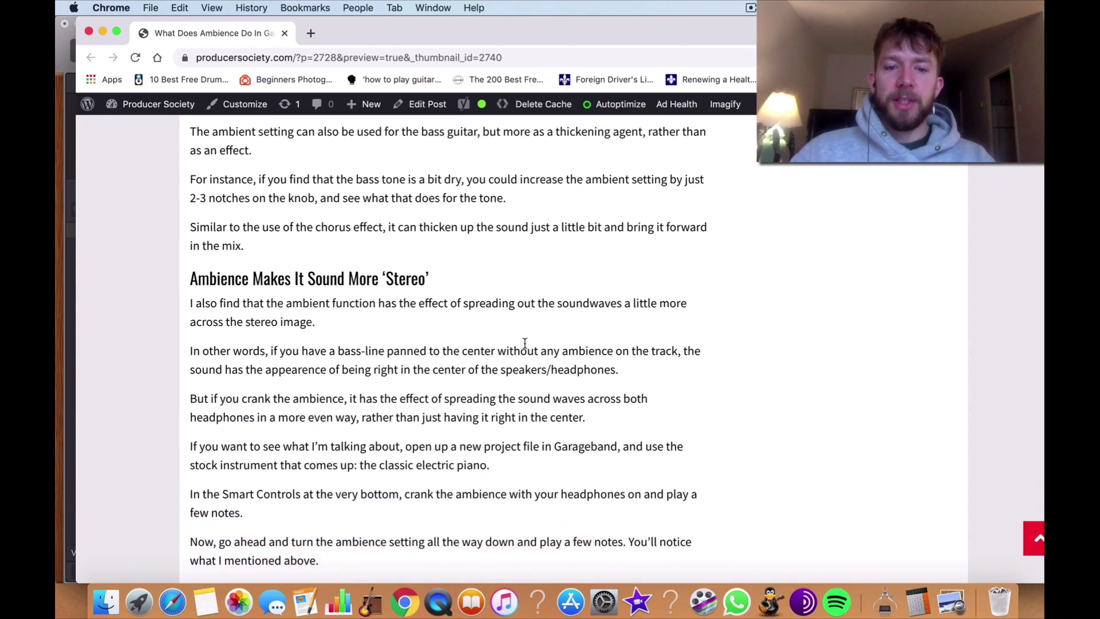
{"action": "scroll", "scroll_direction": "down", "scroll_amount": 3}
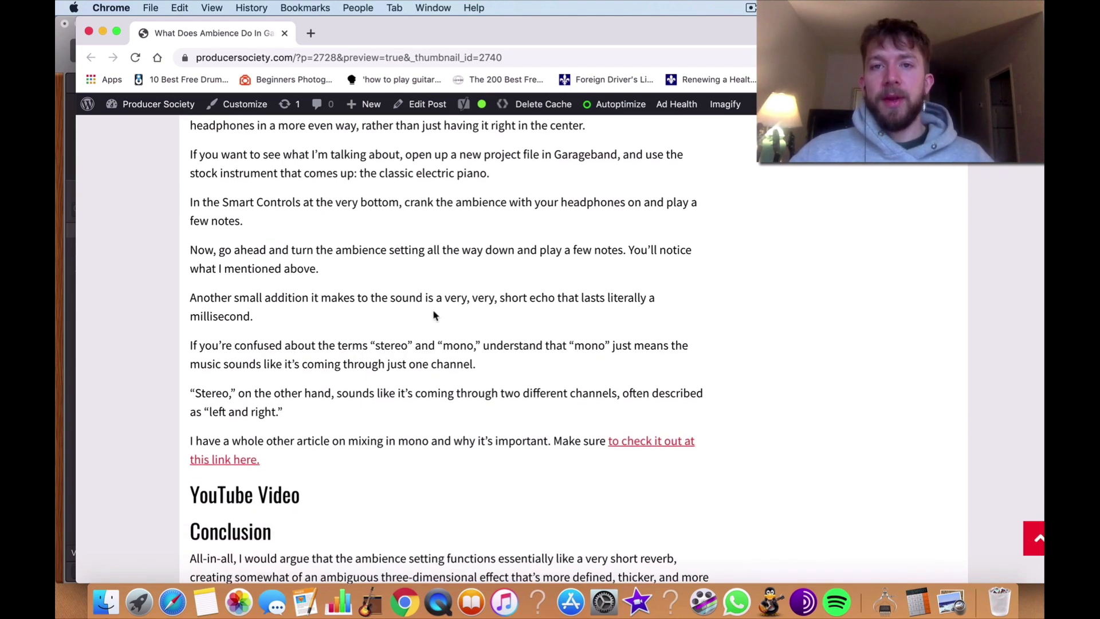
{"action": "scroll", "scroll_direction": "down", "scroll_amount": 3}
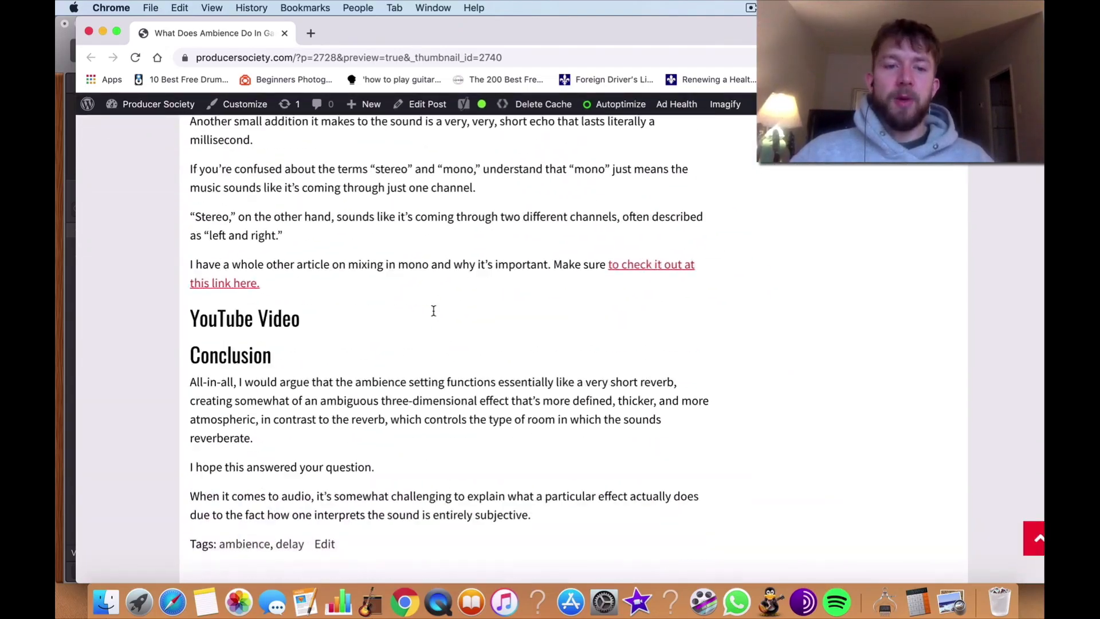
{"action": "scroll", "scroll_direction": "down", "scroll_amount": 3}
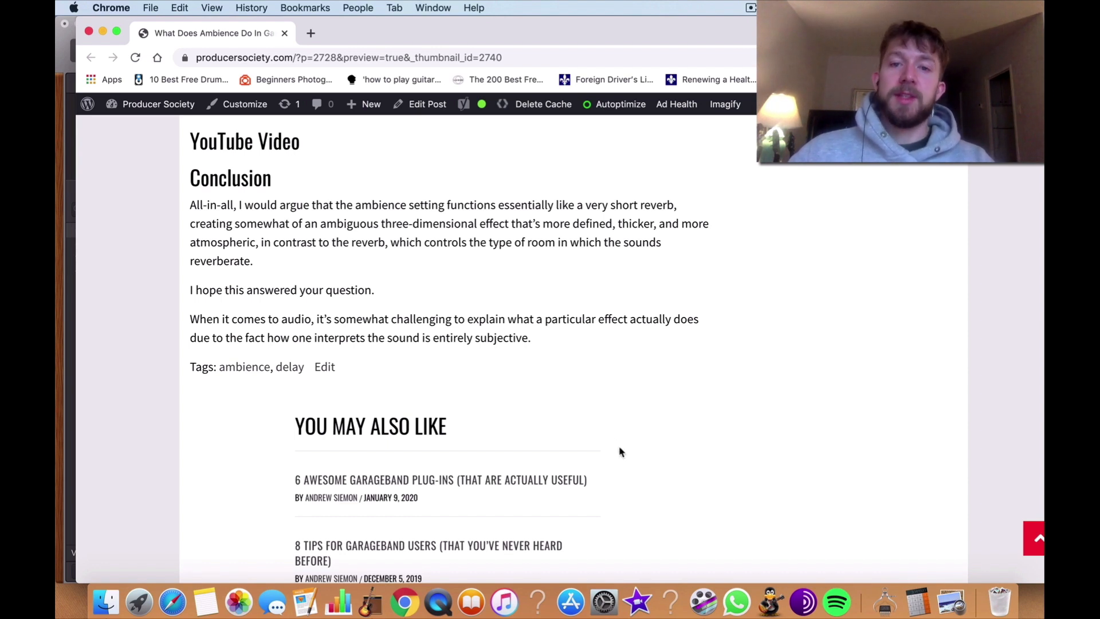
Scroll back up through earlier sections to the article's title and introduction
{"action": "scroll", "scroll_direction": "up", "scroll_amount": 3}
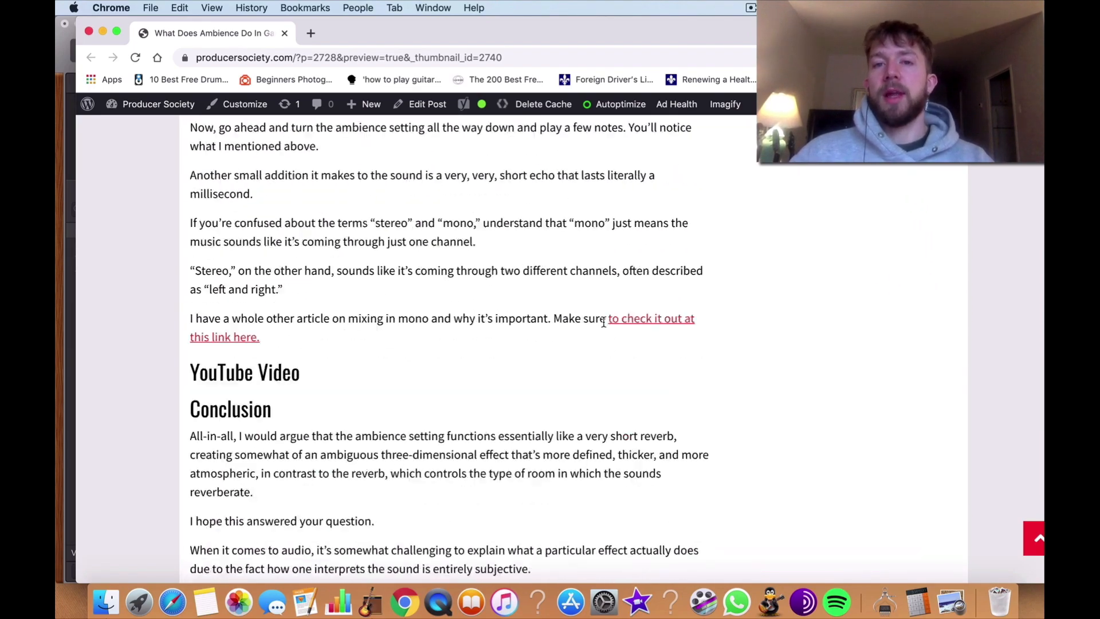
{"action": "scroll", "scroll_direction": "up", "scroll_amount": 3}
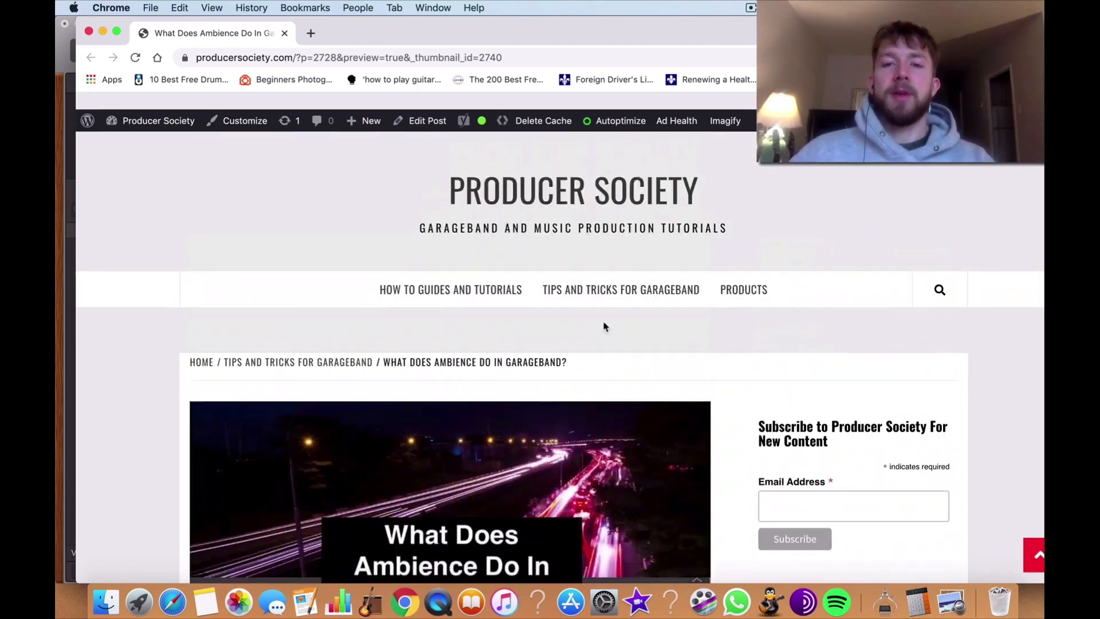
{"action": "scroll", "scroll_direction": "down", "scroll_amount": 3}
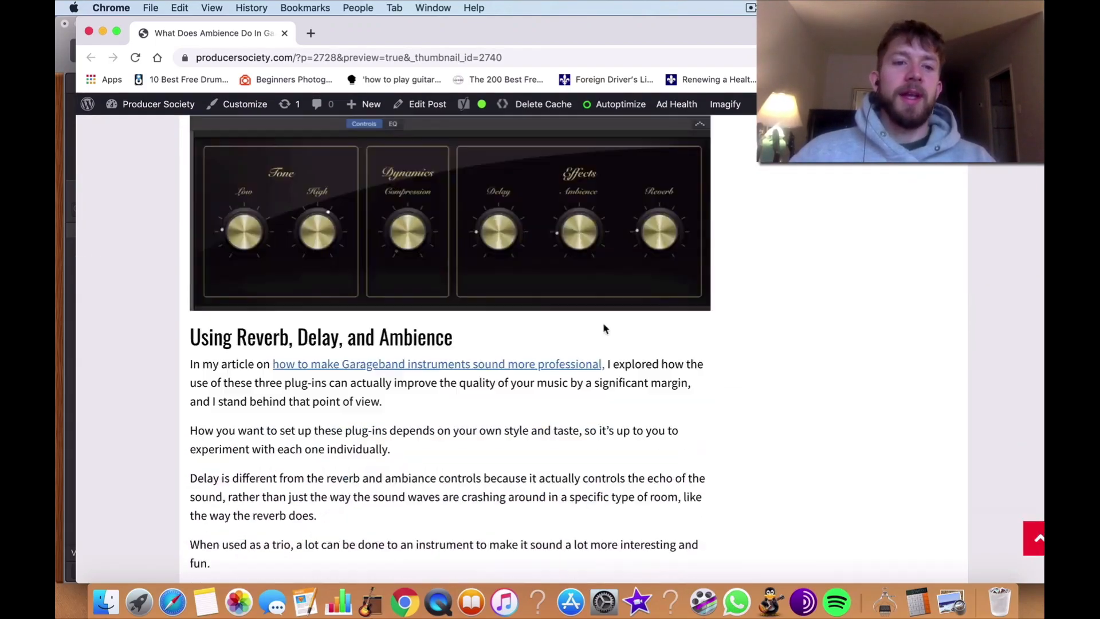
{"action": "scroll", "scroll_direction": "down", "scroll_amount": 3}
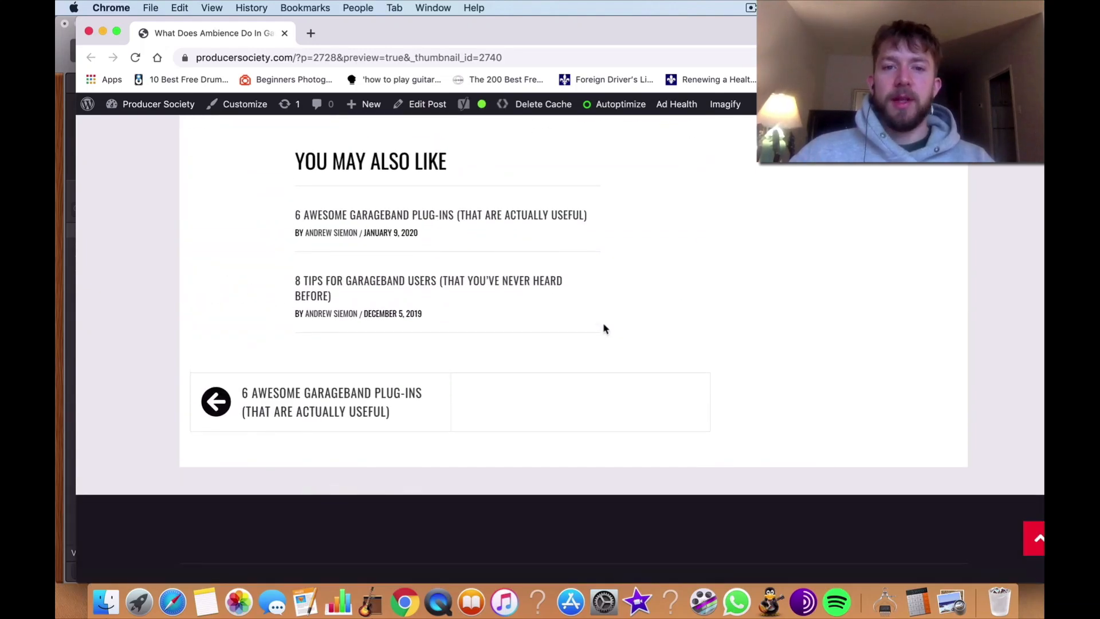
{"action": "scroll", "scroll_direction": "up", "scroll_amount": 3}
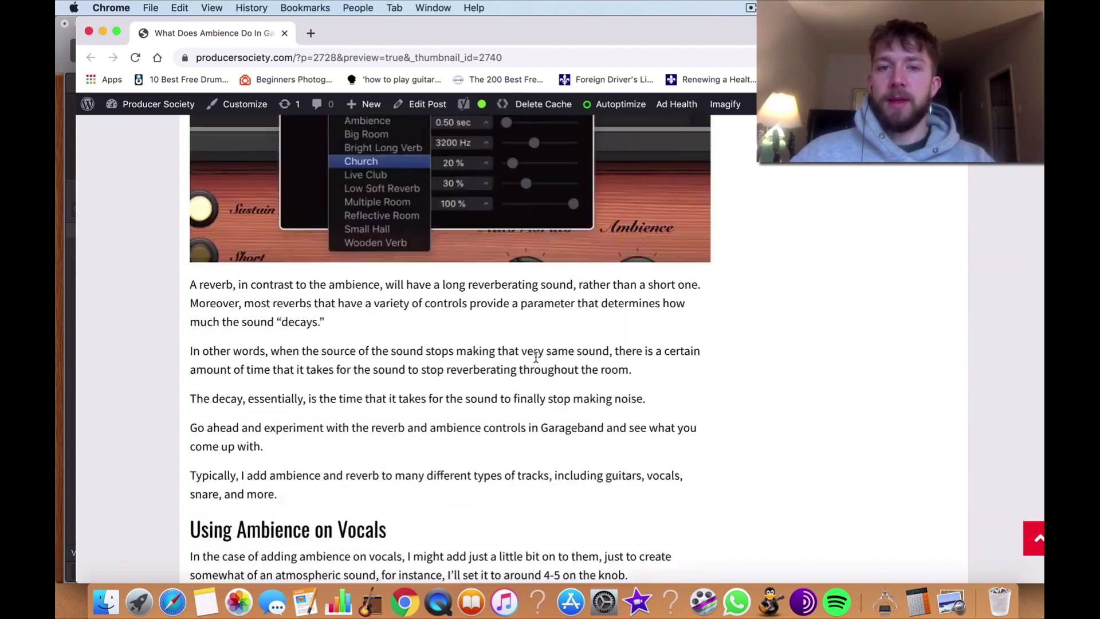
{"action": "scroll", "scroll_direction": "up", "scroll_amount": 3}
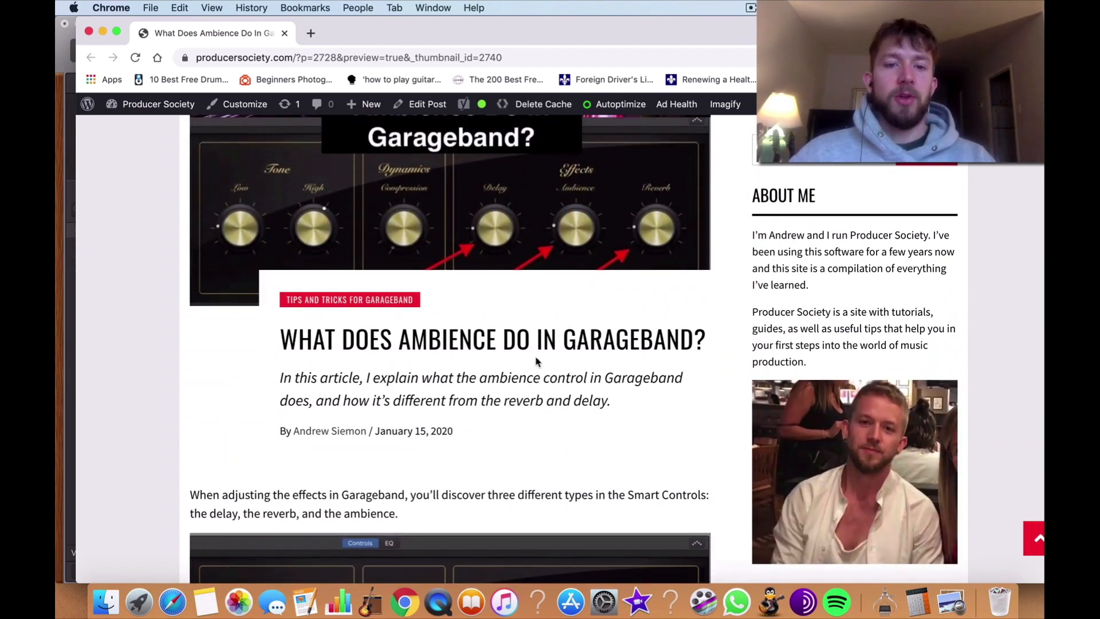